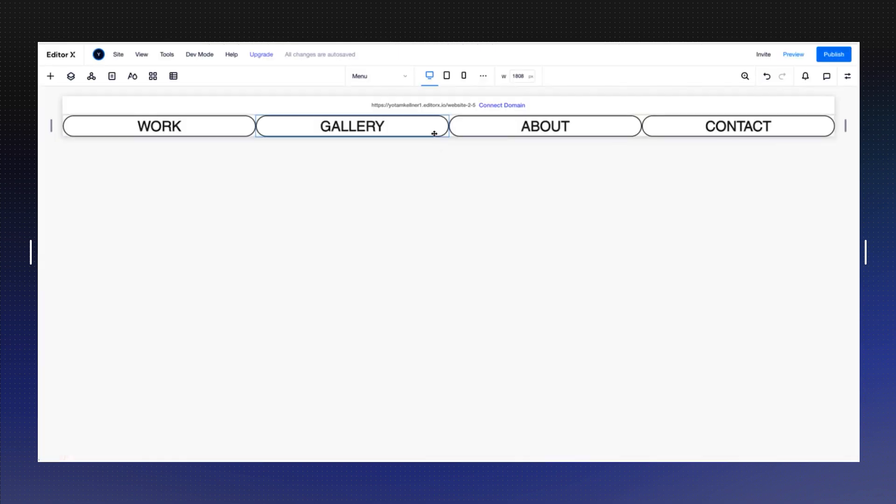
- Add a blank section under the WORK/GALLERY/ABOUT/CONTACT menu and show its properties
{"action": "left_click", "coordinate": [351, 126]}
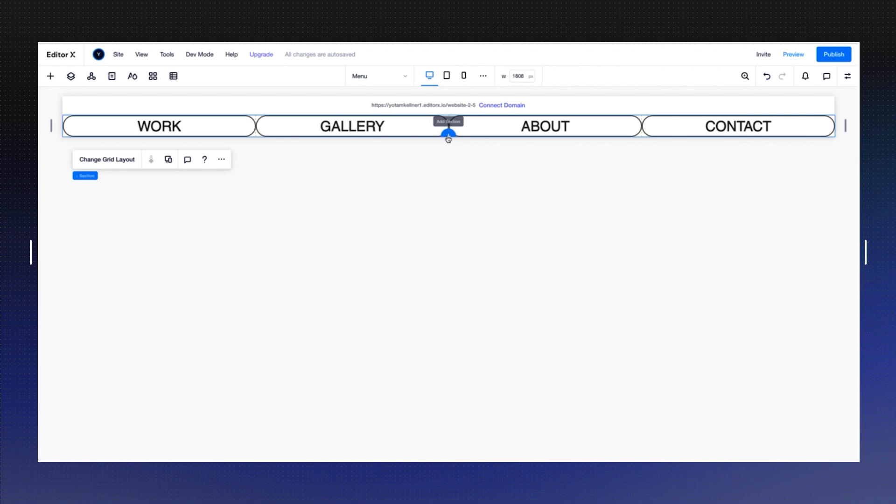
{"action": "left_click", "coordinate": [448, 136]}
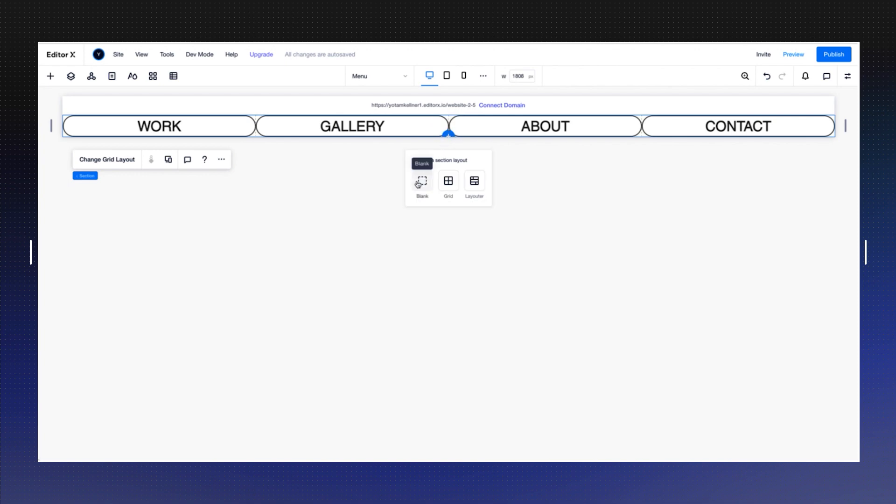
{"action": "left_click", "coordinate": [421, 180]}
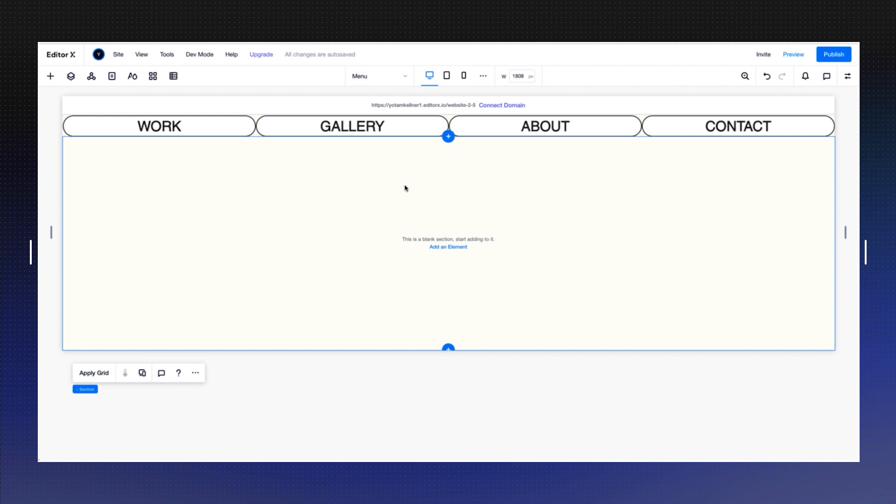
{"action": "left_click", "coordinate": [846, 76]}
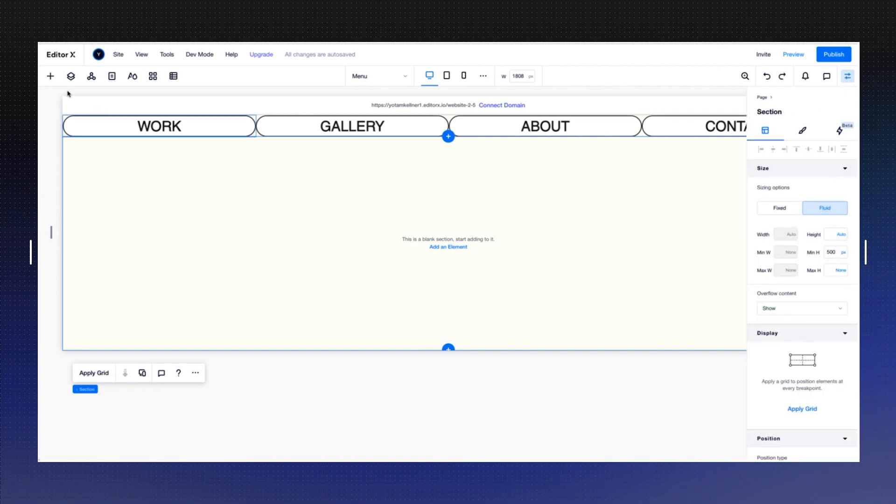
- Add a Pro Gallery element into the new blank section
{"action": "left_click", "coordinate": [50, 75]}
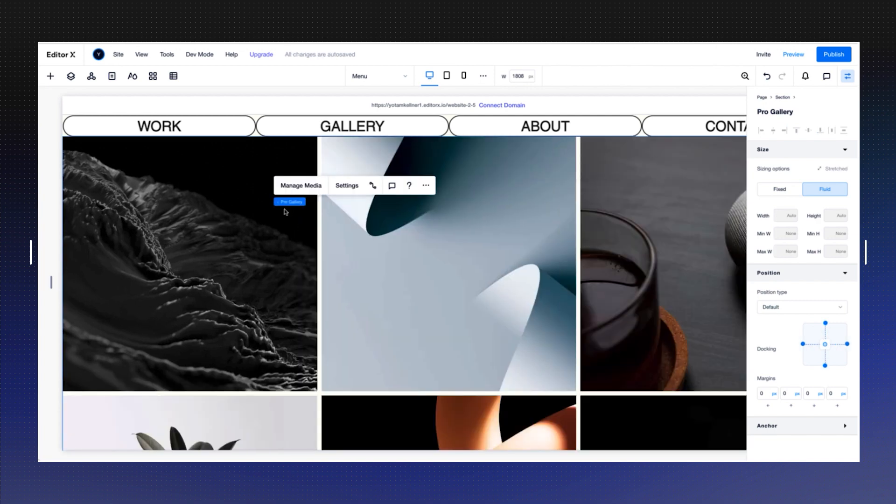
{"action": "mouse_move", "coordinate": [346, 184]}
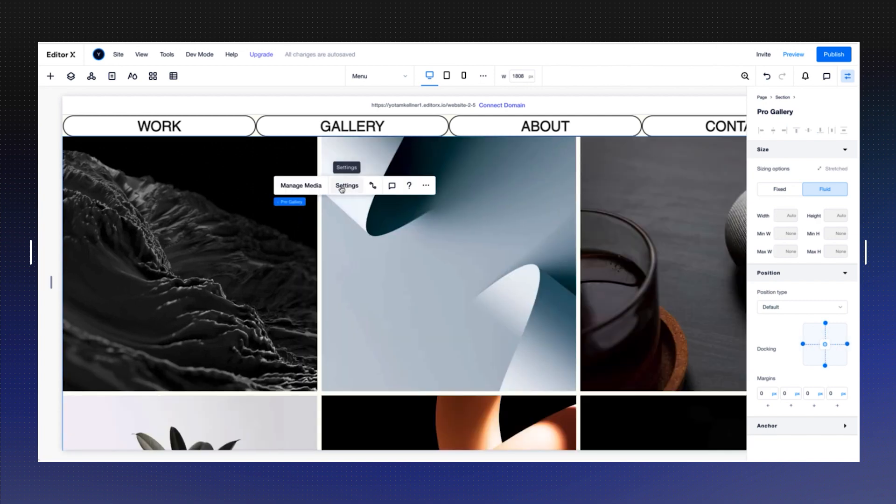
- Switch the gallery to Grid layout with a 9:16 image ratio for tall thumbnails
{"action": "left_click", "coordinate": [346, 185]}
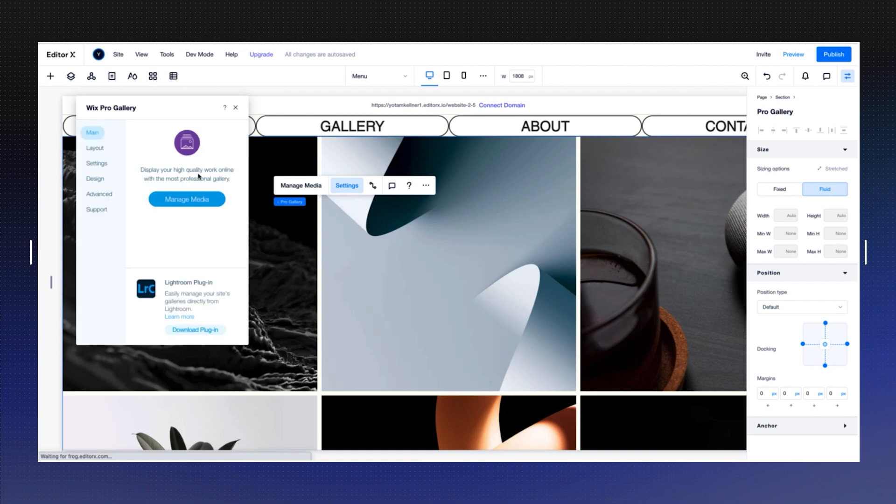
{"action": "left_click", "coordinate": [95, 147]}
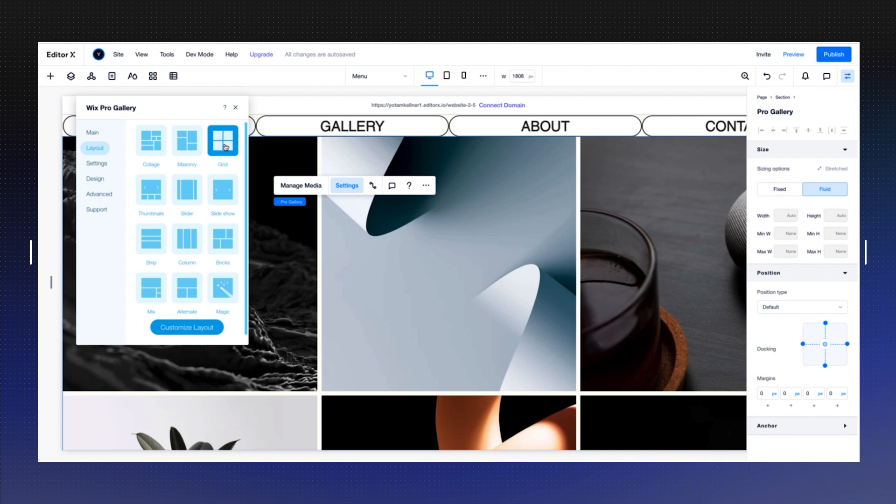
{"action": "left_click", "coordinate": [187, 328]}
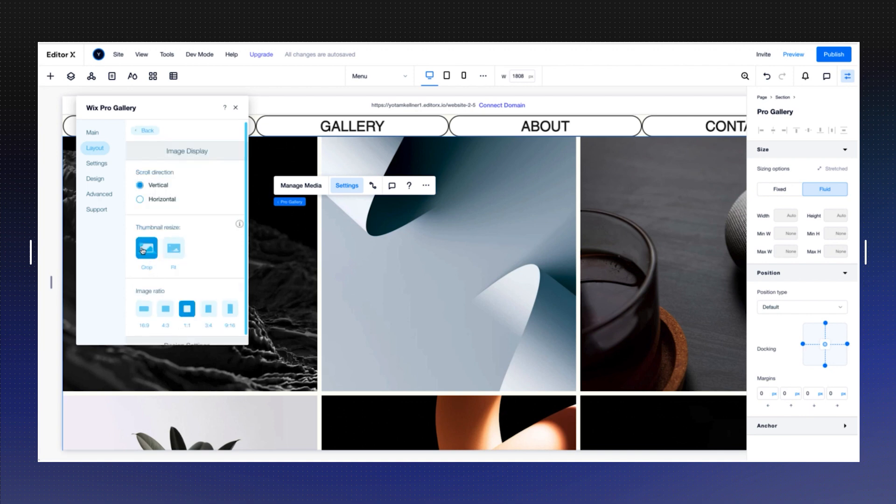
{"action": "left_click", "coordinate": [230, 308]}
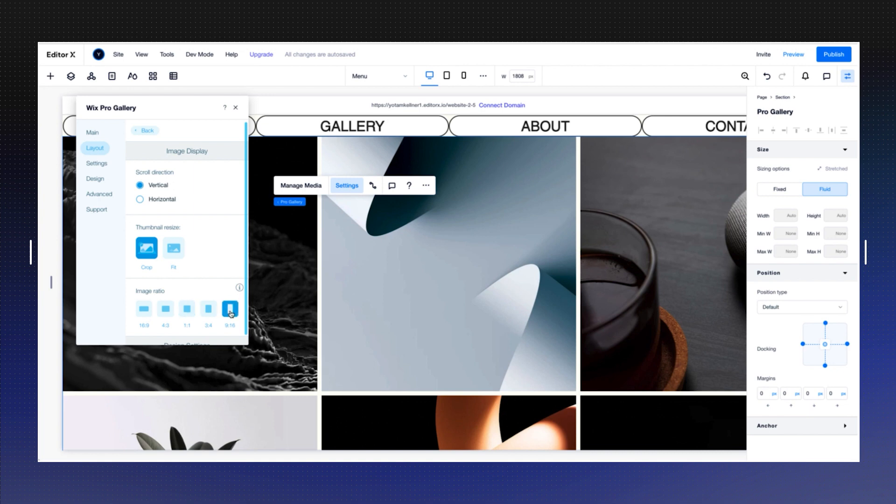
{"action": "scroll", "scroll_direction": "down", "scroll_amount": 3}
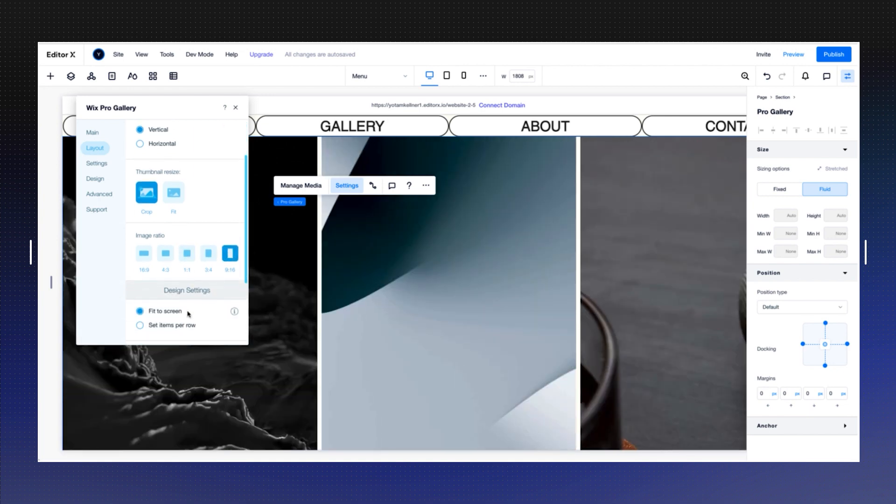
{"action": "scroll", "scroll_direction": "down", "scroll_amount": 3}
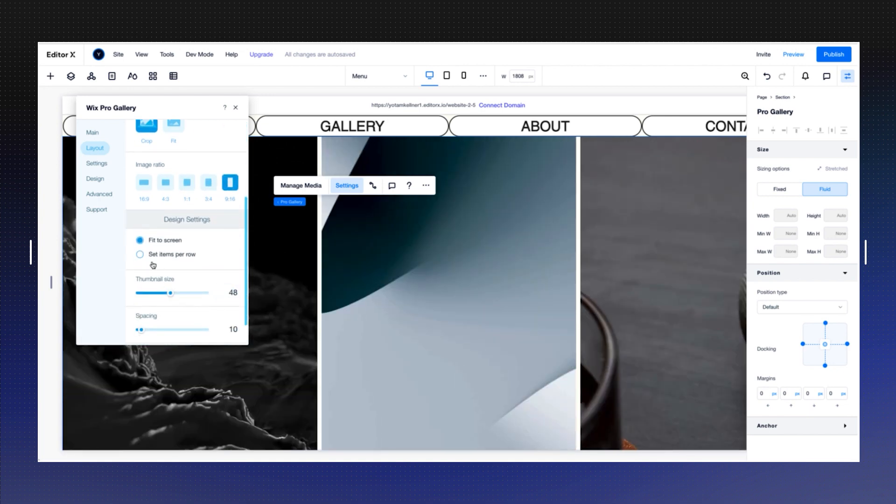
- Try a fixed items-per-row count, then make thumbnails fit the screen at size 12
{"action": "left_click", "coordinate": [140, 254]}
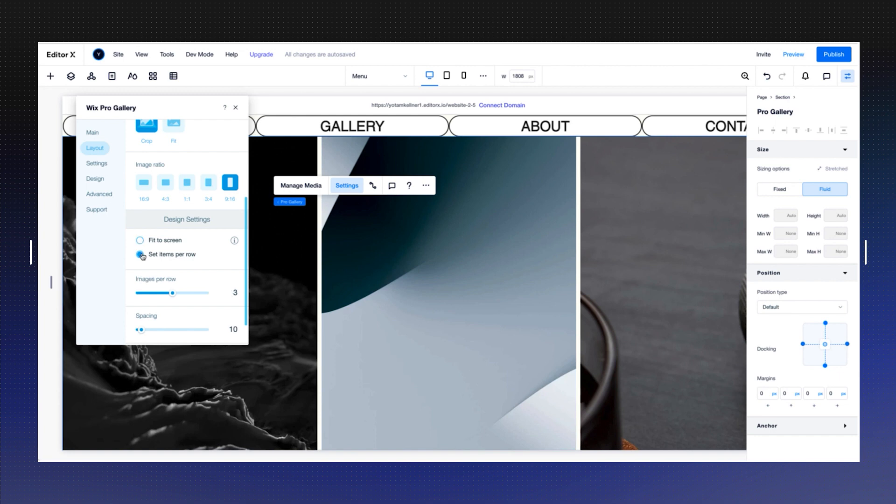
{"action": "left_click", "coordinate": [140, 254]}
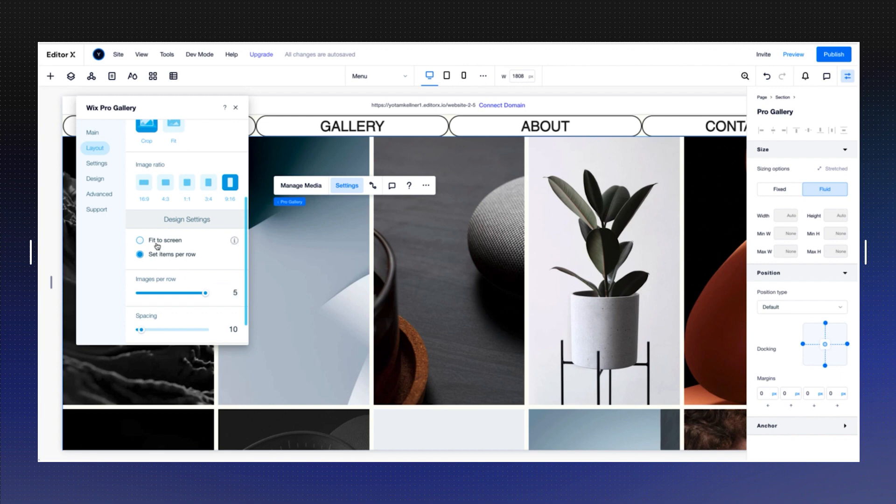
{"action": "left_click", "coordinate": [140, 240]}
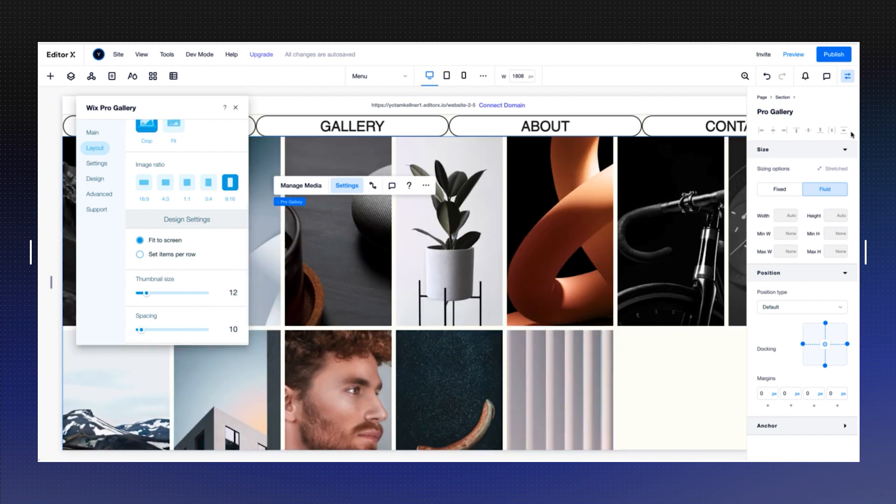
{"action": "left_click", "coordinate": [847, 76]}
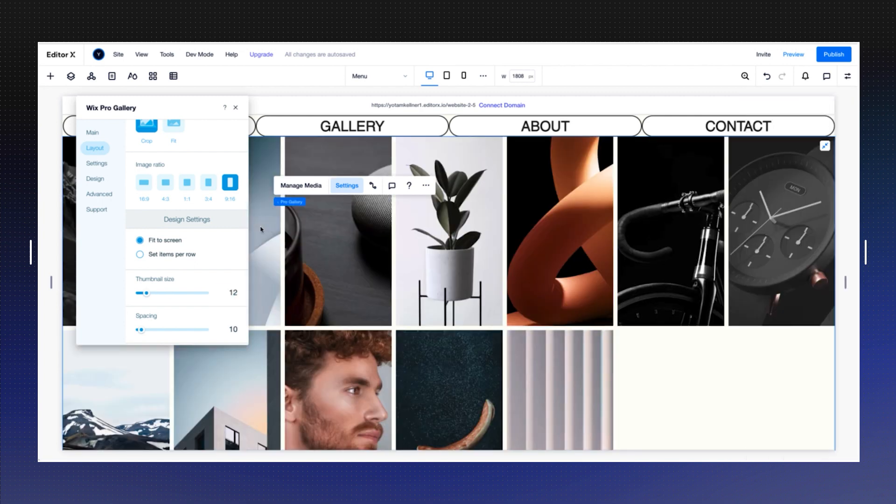
{"action": "left_click", "coordinate": [95, 178]}
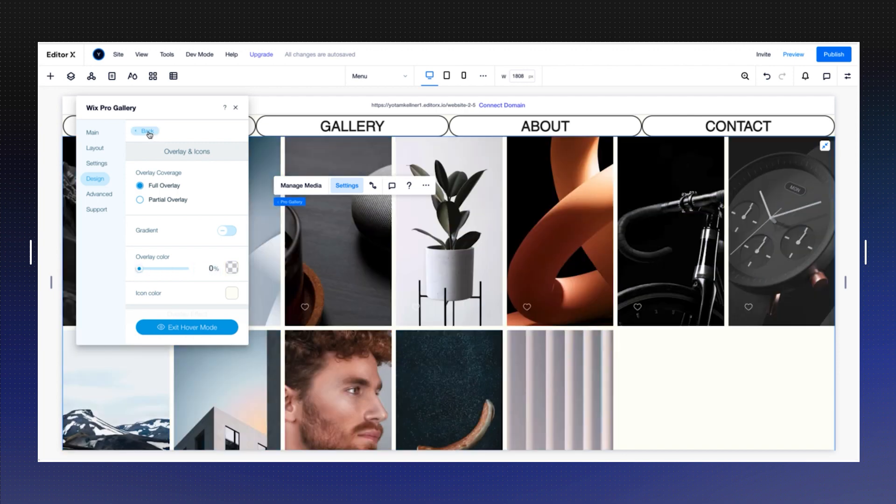
- Set the gallery hover effect to Zoom in and close the settings
{"action": "left_click", "coordinate": [146, 132]}
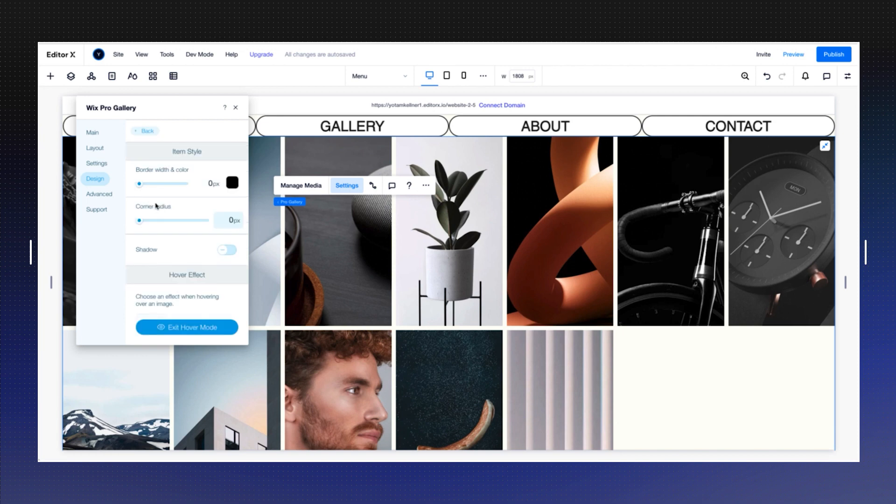
{"action": "scroll", "scroll_direction": "down", "scroll_amount": 3}
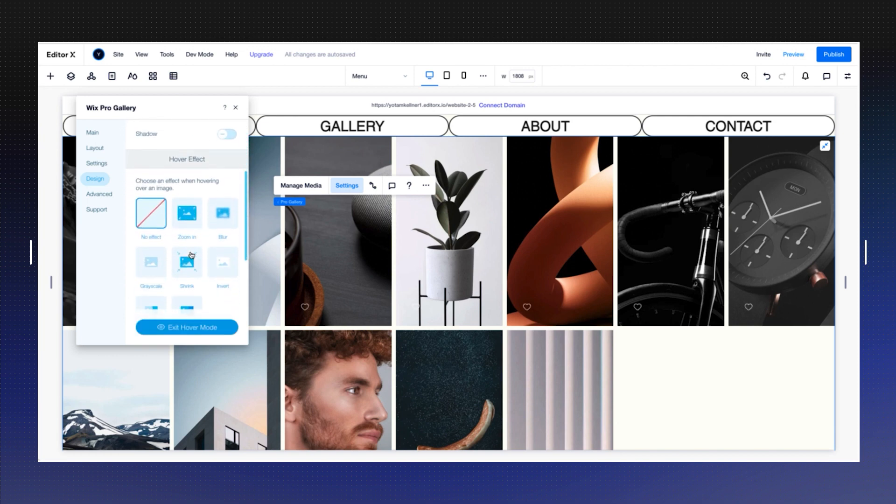
{"action": "left_click", "coordinate": [186, 214]}
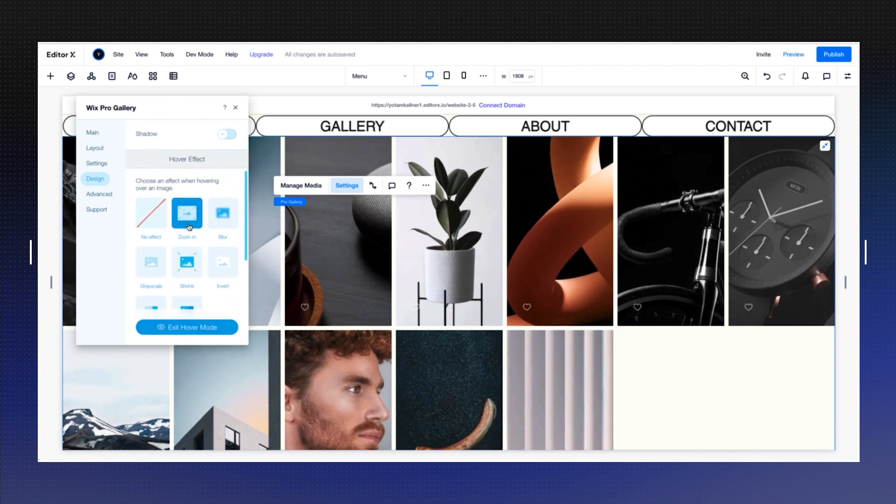
{"action": "left_click", "coordinate": [96, 163]}
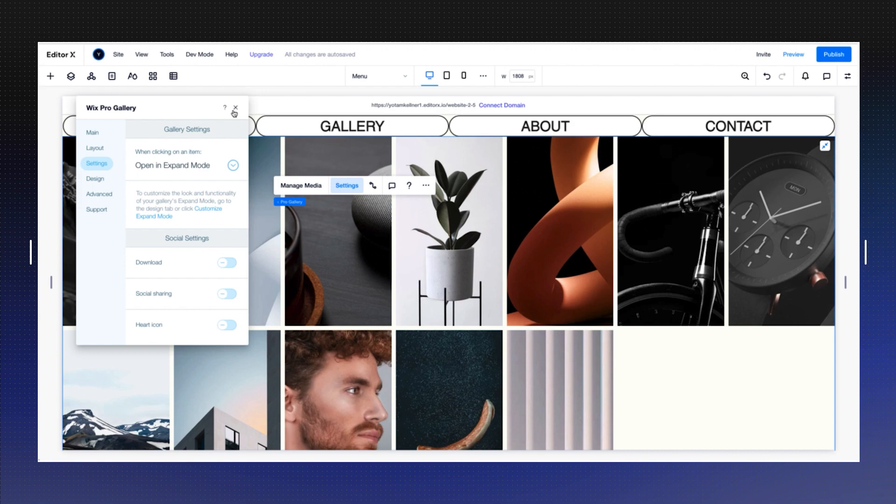
{"action": "left_click", "coordinate": [235, 108]}
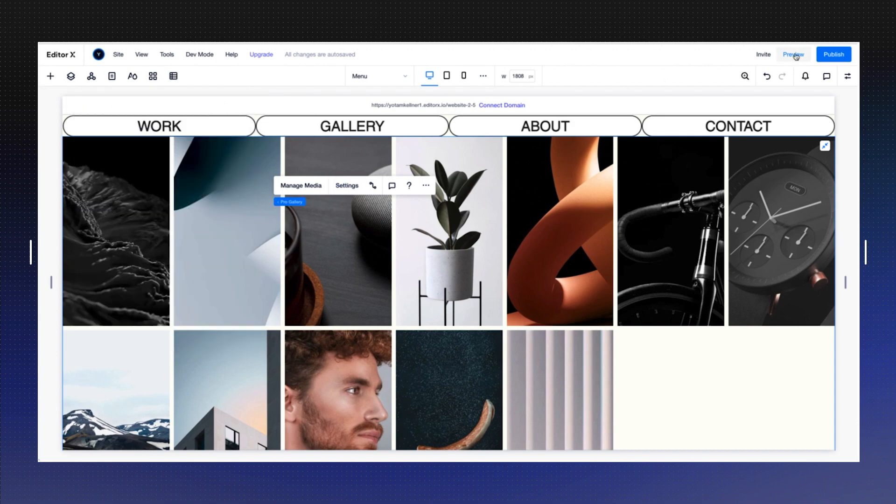
- Preview the site, then select the gallery again on the canvas
{"action": "left_click", "coordinate": [793, 54]}
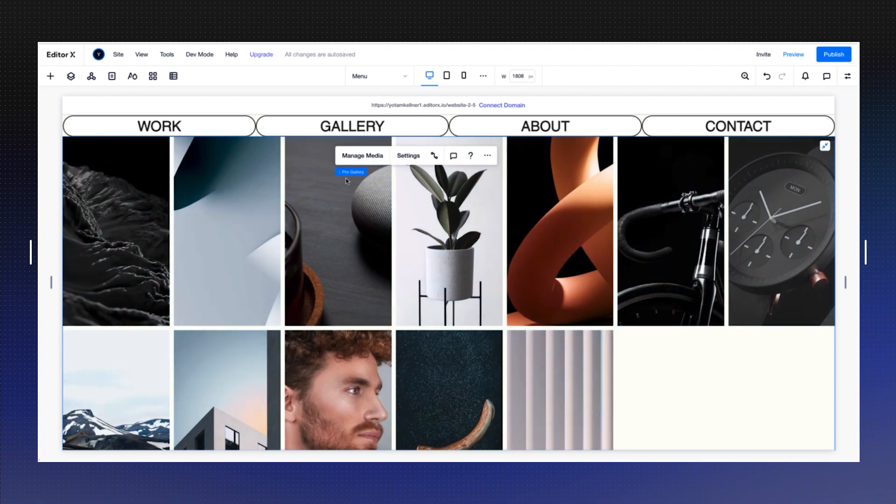
{"action": "left_click", "coordinate": [362, 155]}
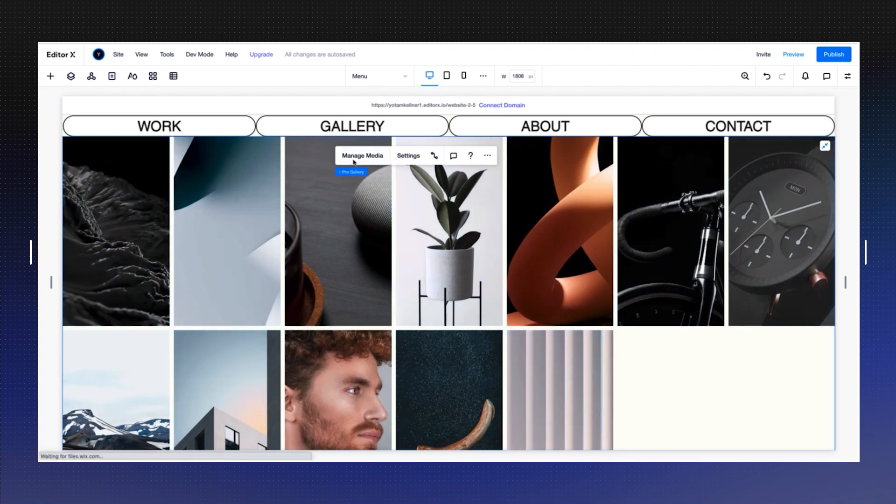
- Delete all twelve sample media items and start adding images
{"action": "left_click", "coordinate": [362, 156]}
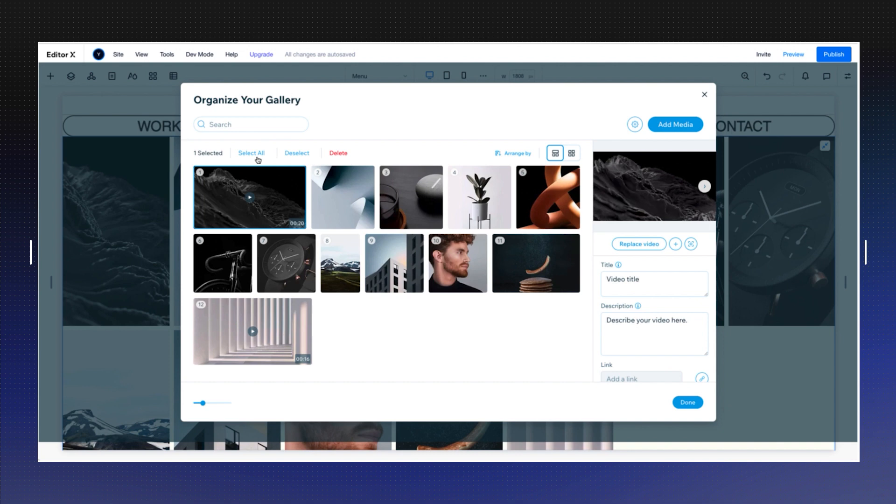
{"action": "left_click", "coordinate": [251, 152]}
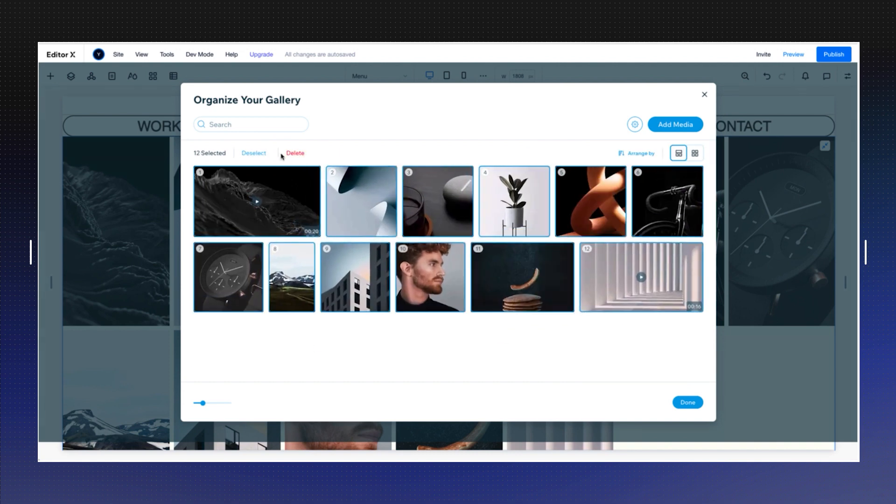
{"action": "left_click", "coordinate": [294, 152]}
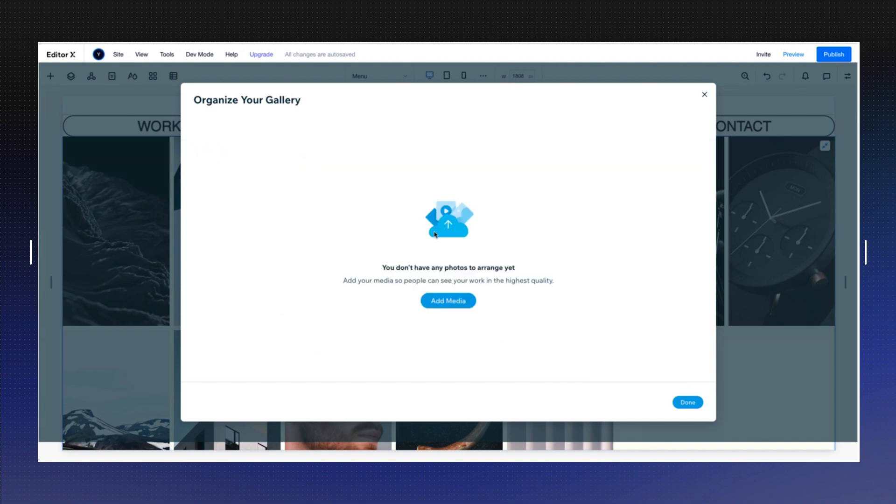
{"action": "left_click", "coordinate": [448, 300]}
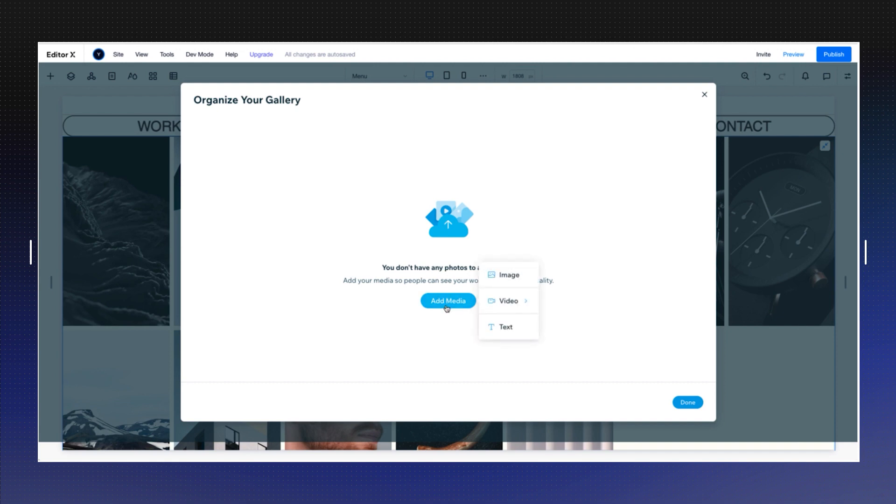
{"action": "mouse_move", "coordinate": [505, 275]}
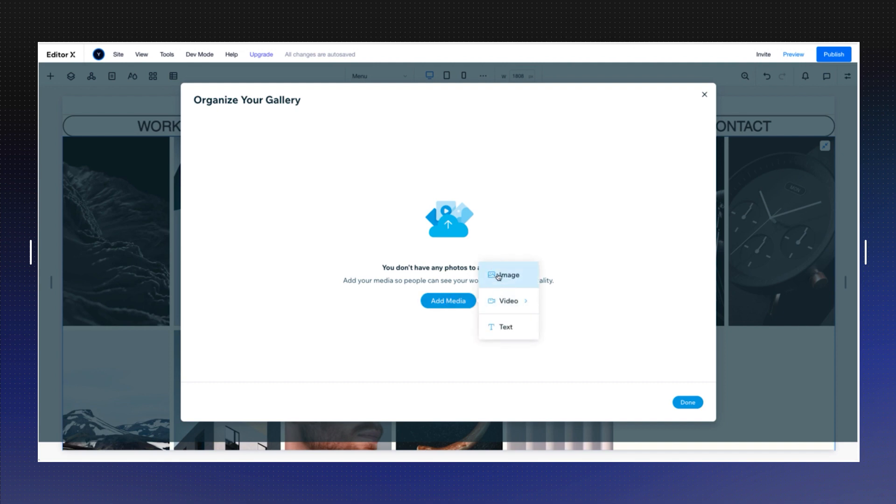
{"action": "left_click", "coordinate": [505, 274]}
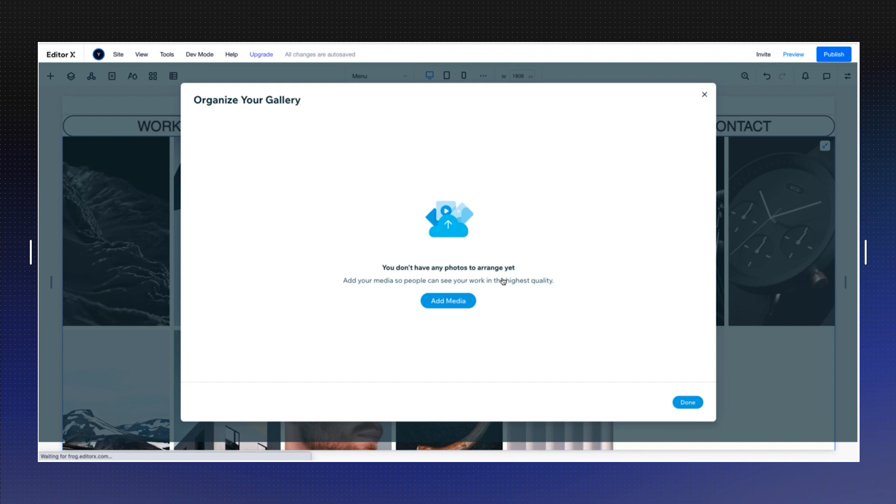
- Select 84 images from Site Files and add them to the gallery
{"action": "left_click", "coordinate": [448, 300]}
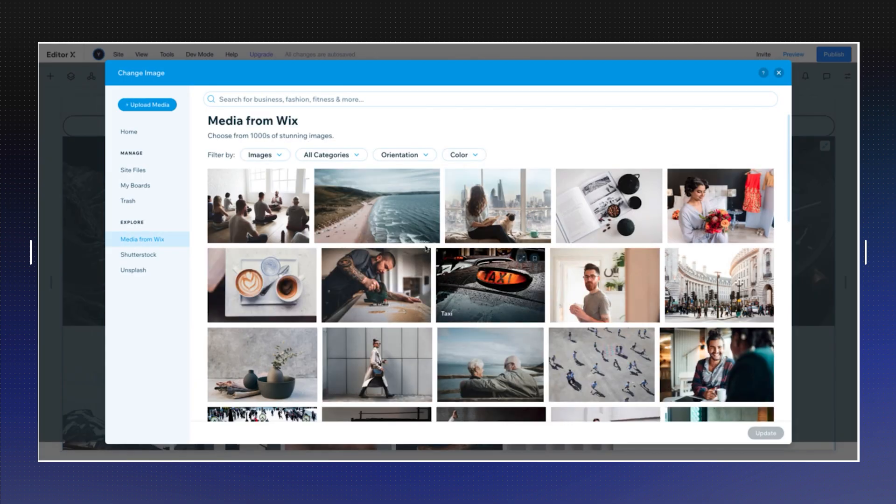
{"action": "mouse_move", "coordinate": [148, 132]}
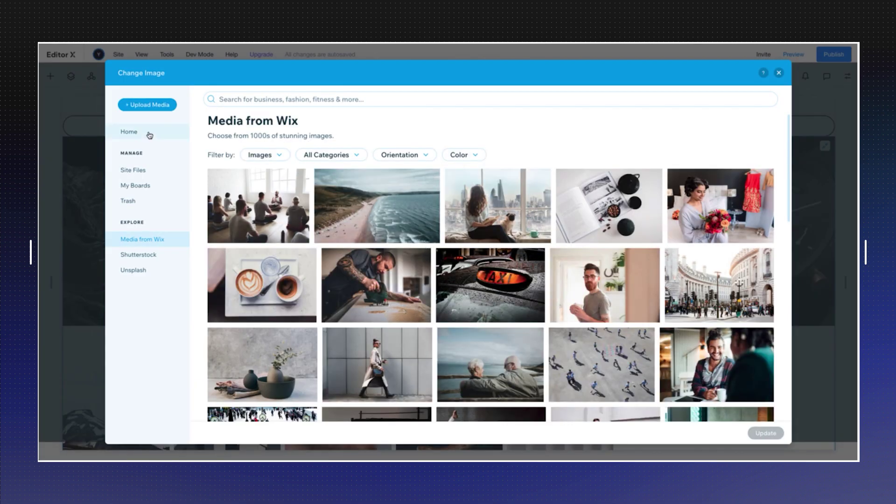
{"action": "left_click", "coordinate": [132, 170]}
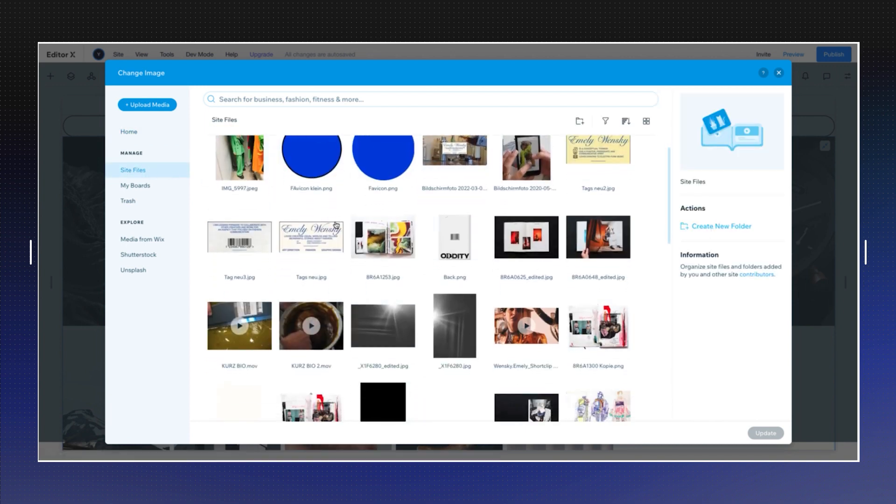
{"action": "scroll", "scroll_direction": "down", "scroll_amount": 3}
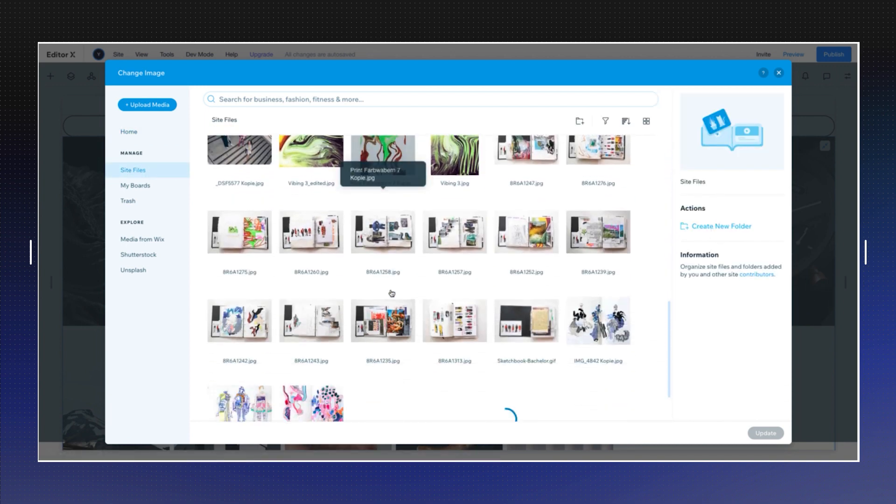
{"action": "scroll", "scroll_direction": "down", "scroll_amount": 3}
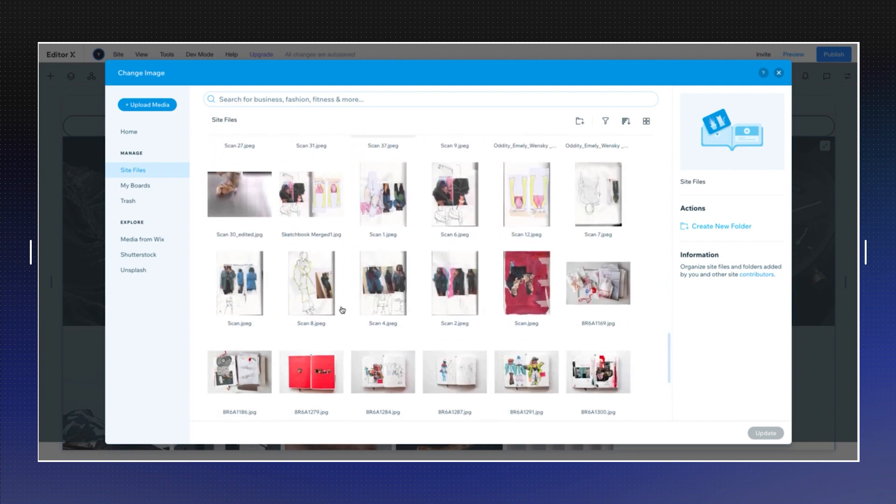
{"action": "scroll", "scroll_direction": "down", "scroll_amount": 3}
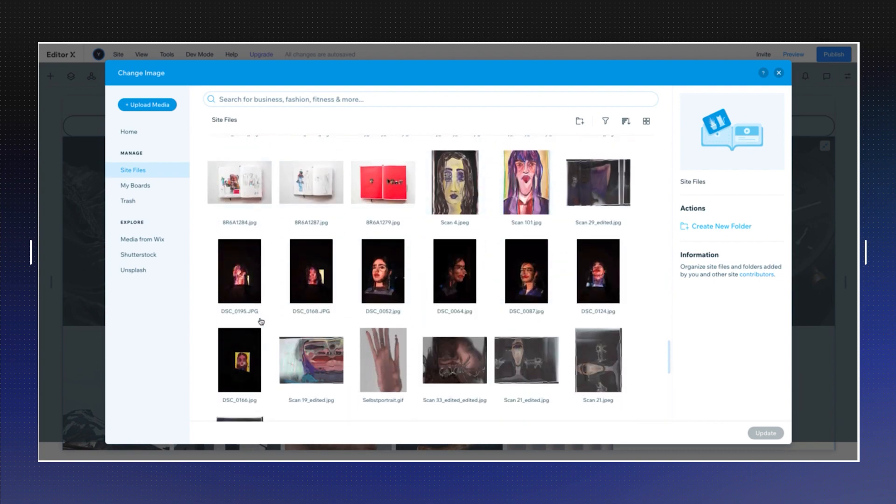
{"action": "left_click", "coordinate": [239, 271]}
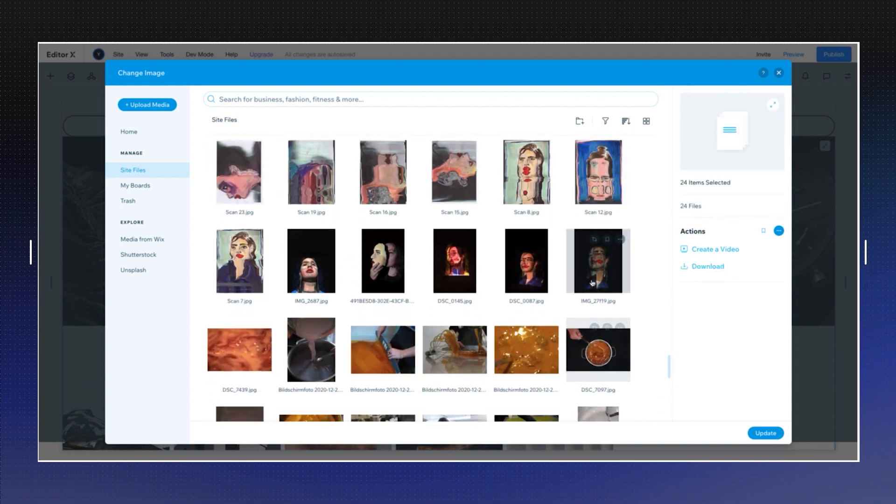
{"action": "scroll", "scroll_direction": "down", "scroll_amount": 3}
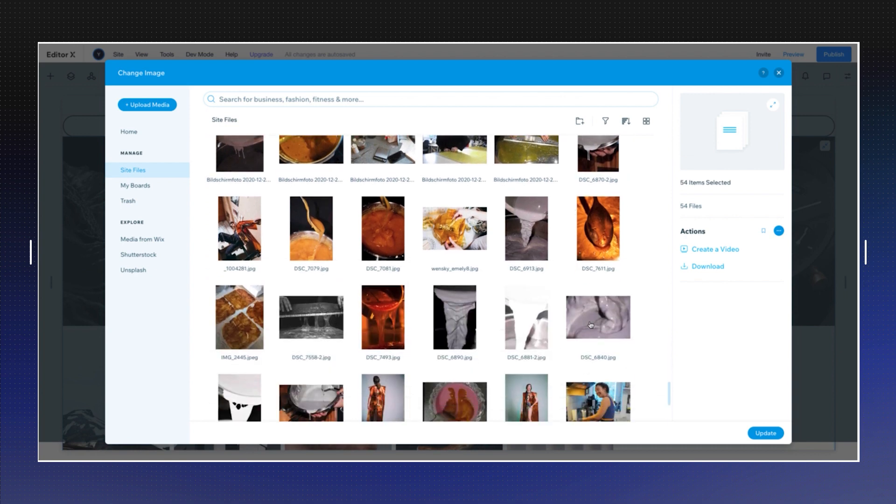
{"action": "scroll", "scroll_direction": "down", "scroll_amount": 3}
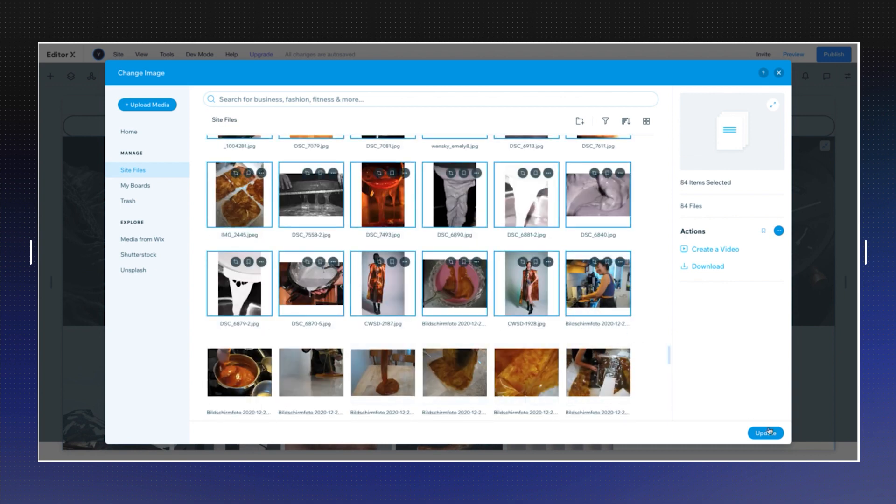
{"action": "left_click", "coordinate": [764, 432]}
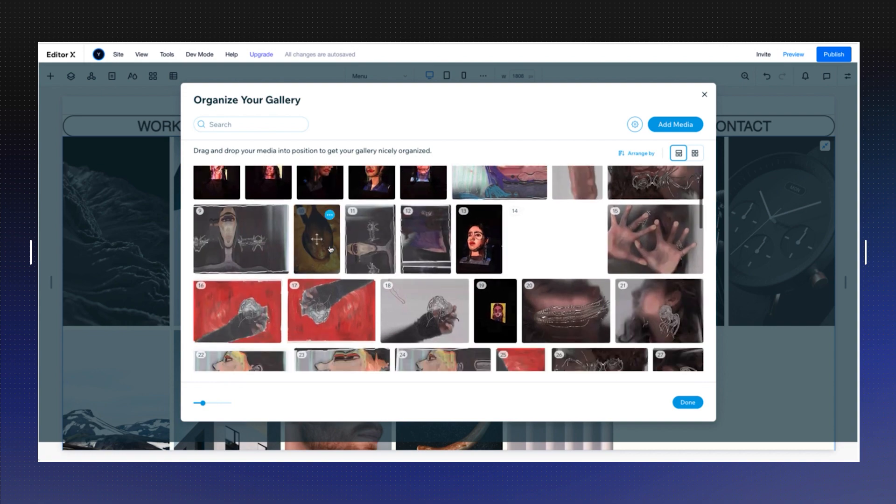
- Review the uploaded photos in the organizer and finish with Done
{"action": "scroll", "scroll_direction": "down", "scroll_amount": 3}
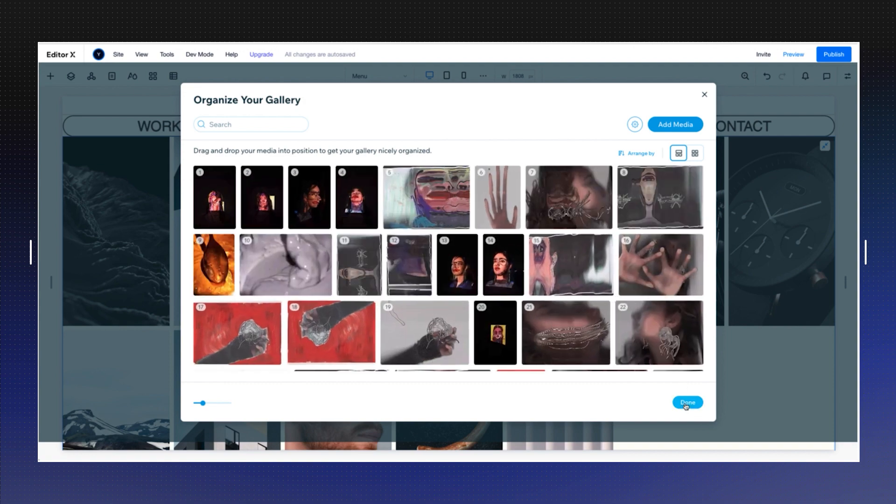
{"action": "left_click", "coordinate": [686, 402]}
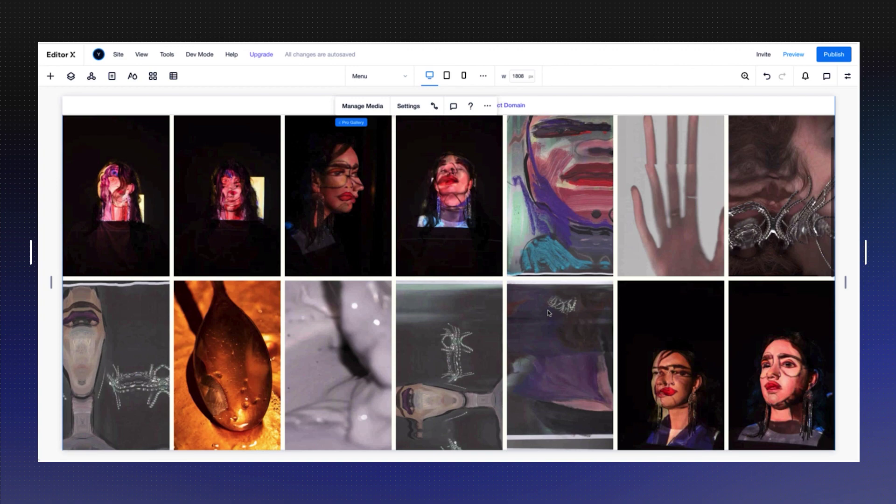
{"action": "scroll", "scroll_direction": "down", "scroll_amount": 3}
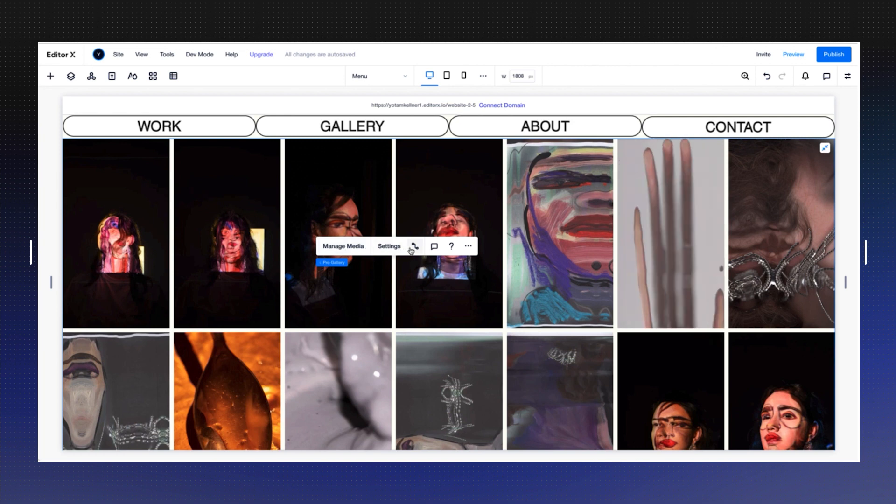
{"action": "mouse_move", "coordinate": [413, 246]}
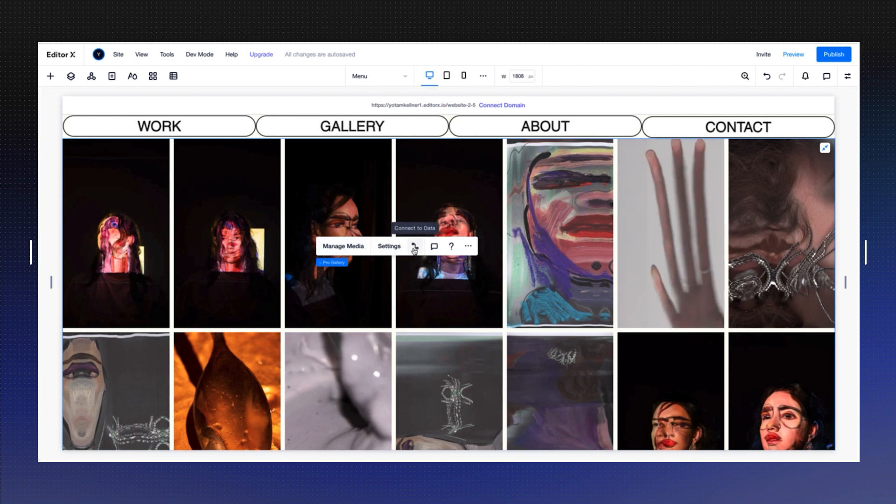
- Create a new dataset on the Gallery collection for the photo gallery
{"action": "left_click", "coordinate": [414, 248]}
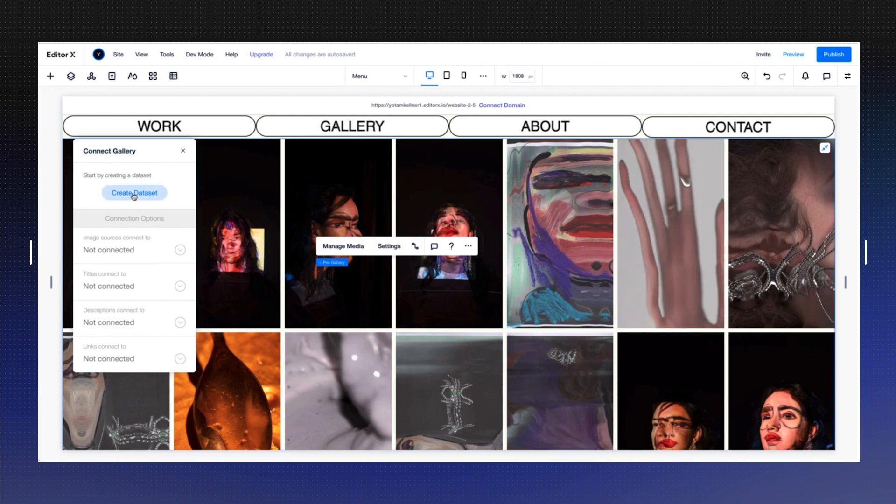
{"action": "left_click", "coordinate": [134, 192]}
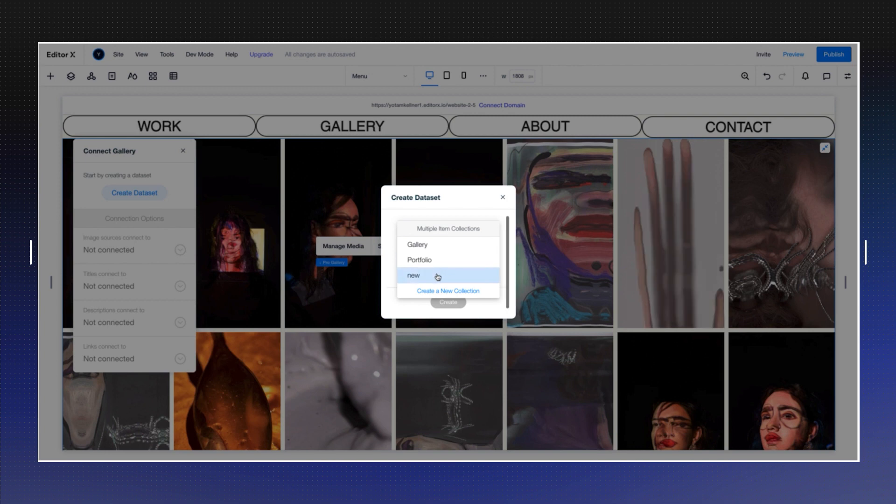
{"action": "left_click", "coordinate": [417, 245]}
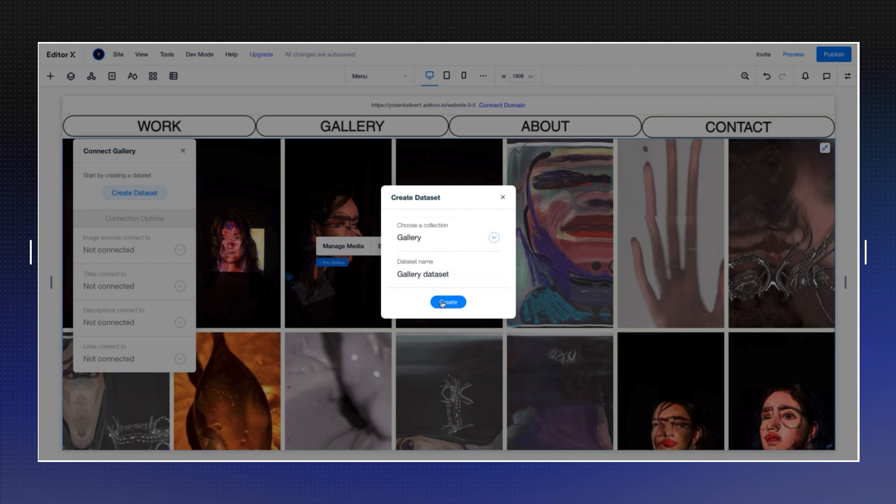
{"action": "left_click", "coordinate": [448, 301]}
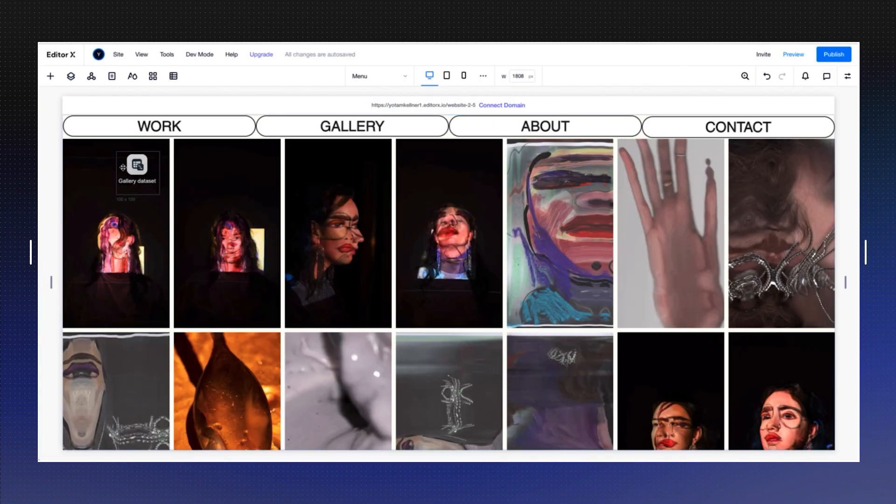
- Move the Gallery dataset into the gallery's top-left corner below the WORK button
{"action": "left_click", "coordinate": [138, 172]}
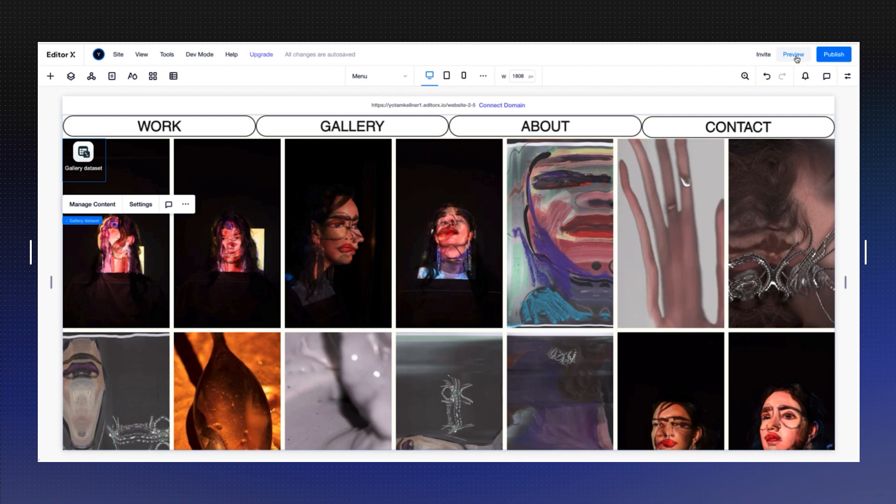
{"action": "left_click", "coordinate": [793, 54]}
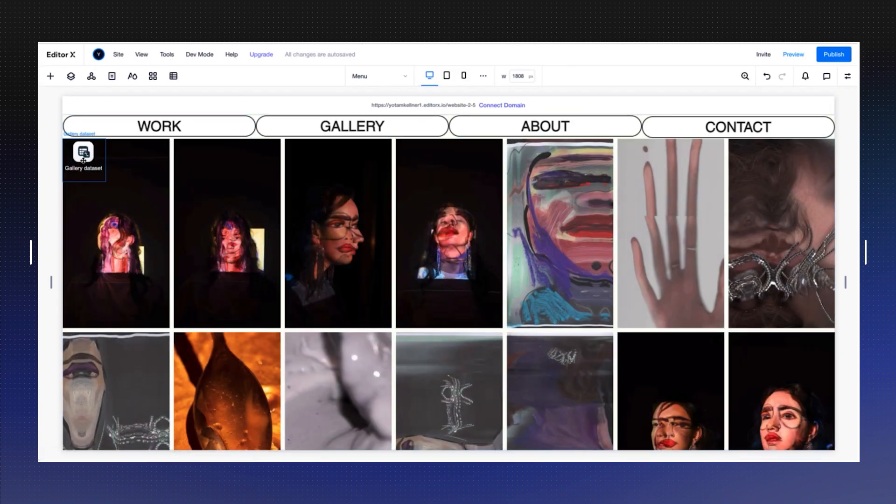
{"action": "left_click", "coordinate": [85, 152]}
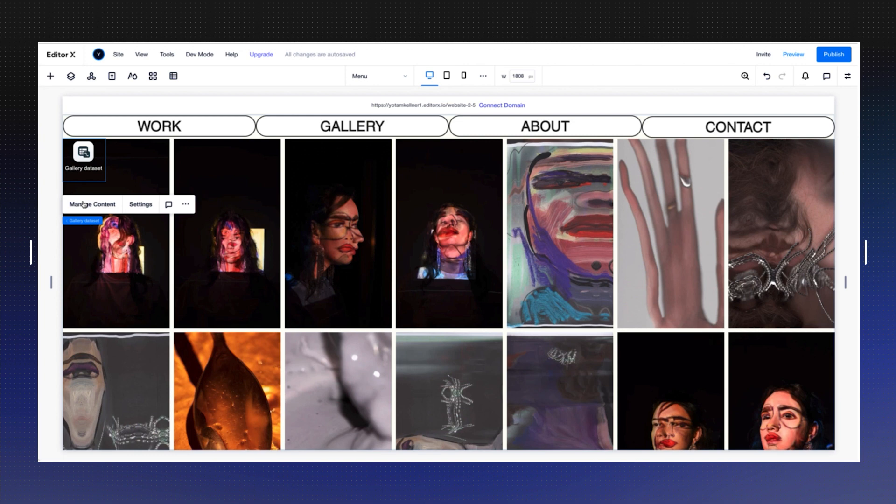
{"action": "left_click", "coordinate": [92, 204]}
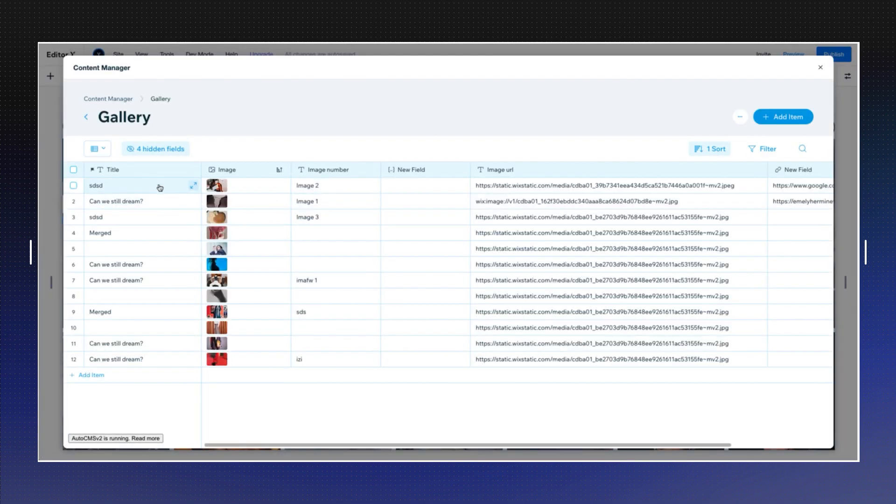
{"action": "mouse_move", "coordinate": [146, 256]}
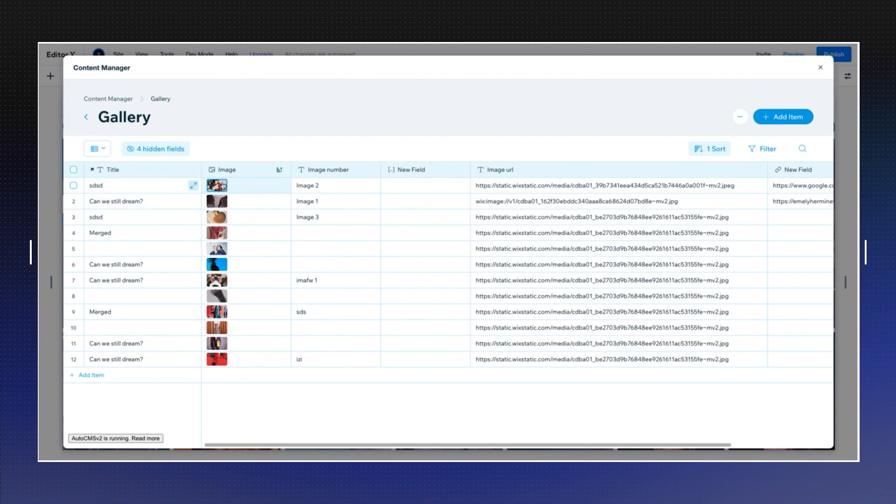
{"action": "left_click", "coordinate": [820, 67]}
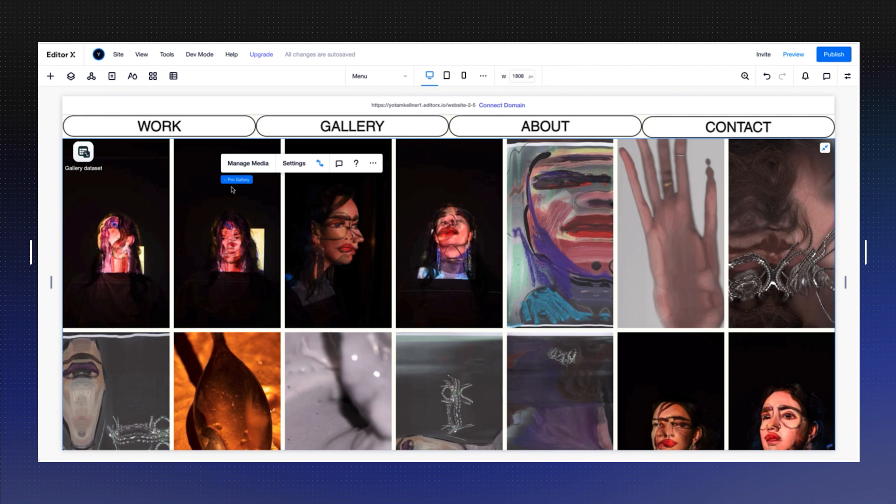
- Link the Pro Gallery to the Gallery dataset so it shows the twelve fashion photos
{"action": "left_click", "coordinate": [319, 163]}
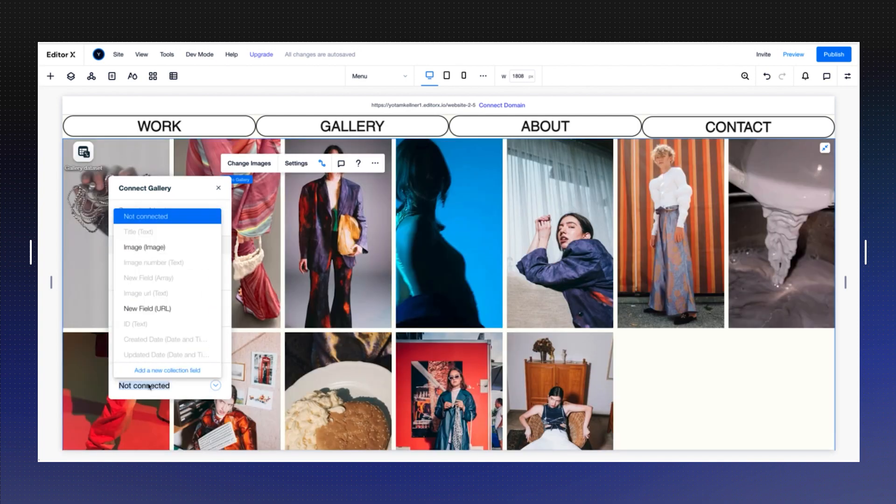
{"action": "left_click", "coordinate": [217, 188]}
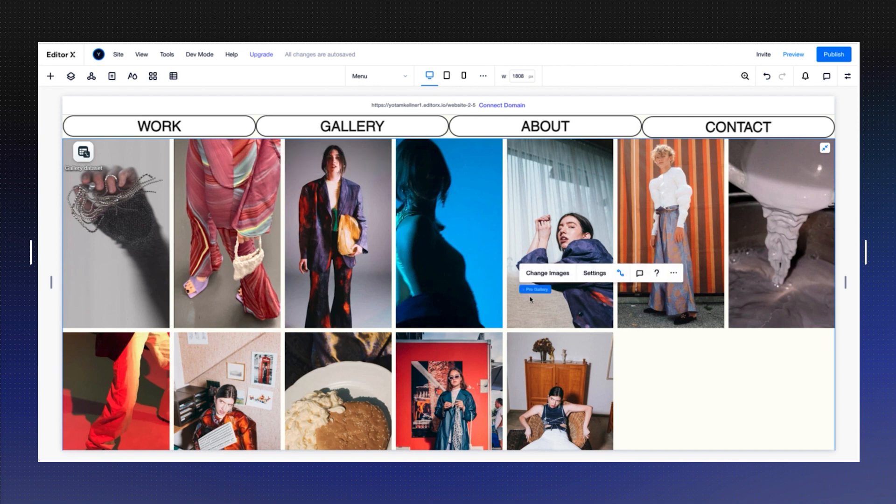
{"action": "mouse_move", "coordinate": [471, 218]}
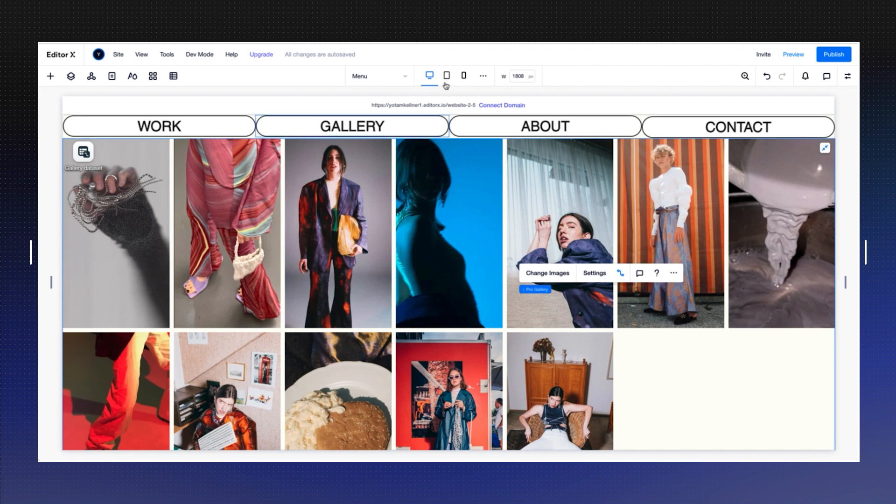
{"action": "mouse_move", "coordinate": [446, 74]}
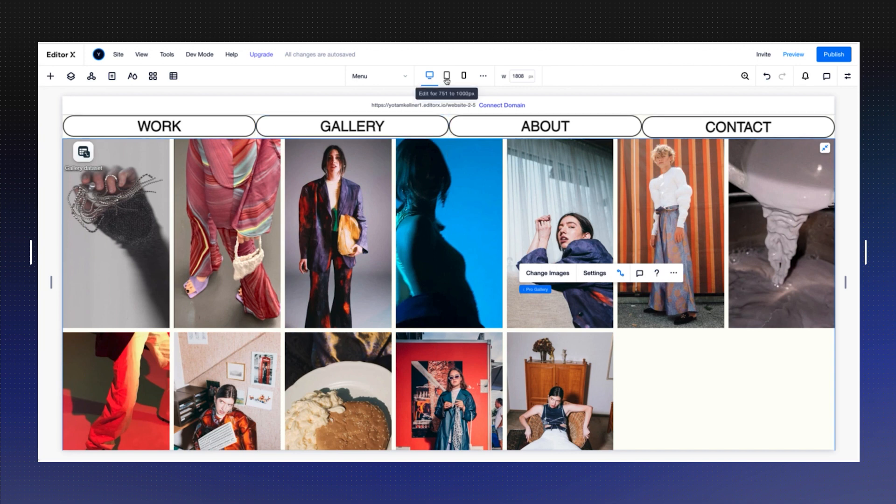
- Move through the tablet breakpoint to the mobile breakpoint
{"action": "left_click", "coordinate": [446, 75]}
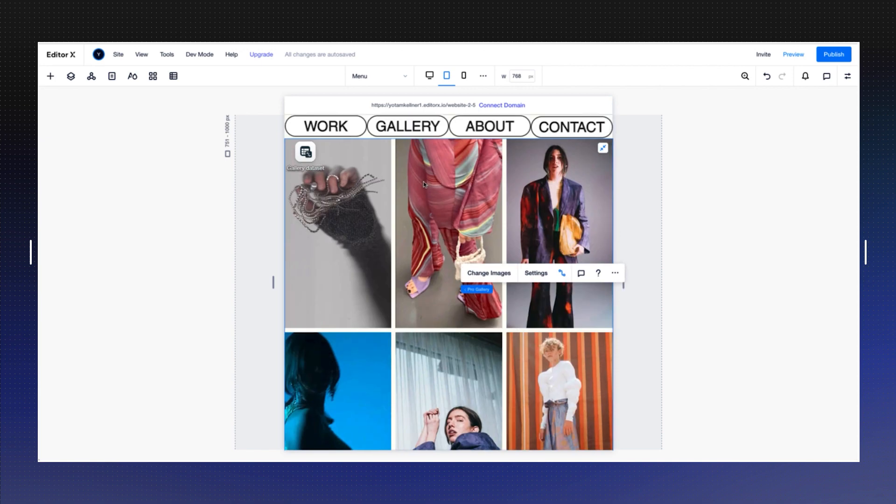
{"action": "mouse_move", "coordinate": [463, 75]}
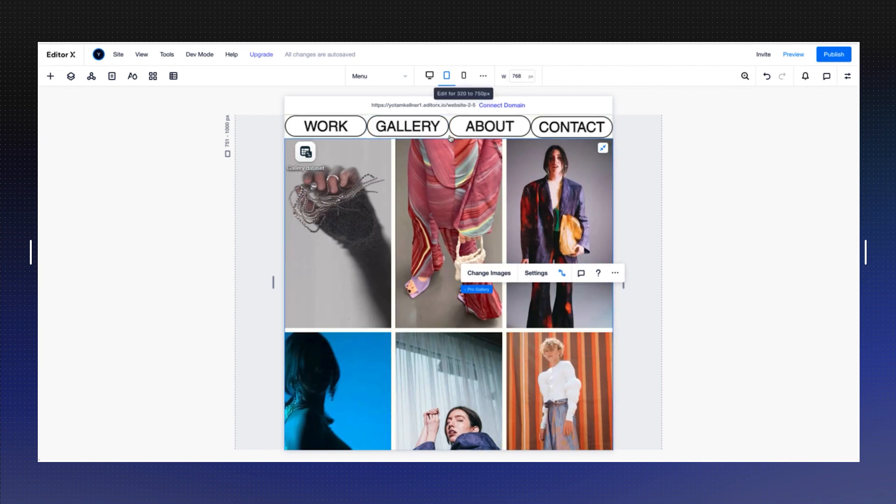
{"action": "left_click", "coordinate": [463, 75]}
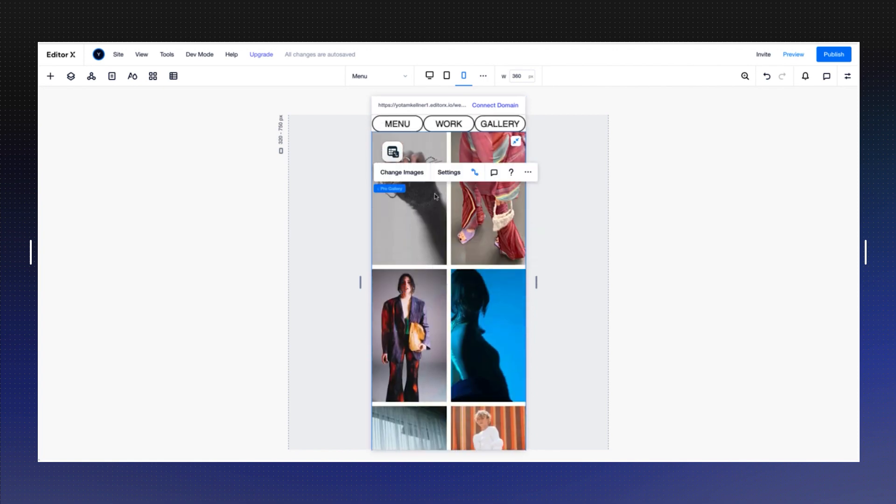
- Set the gallery's Image Display to a fixed 1 image per row on mobile
{"action": "left_click", "coordinate": [448, 171]}
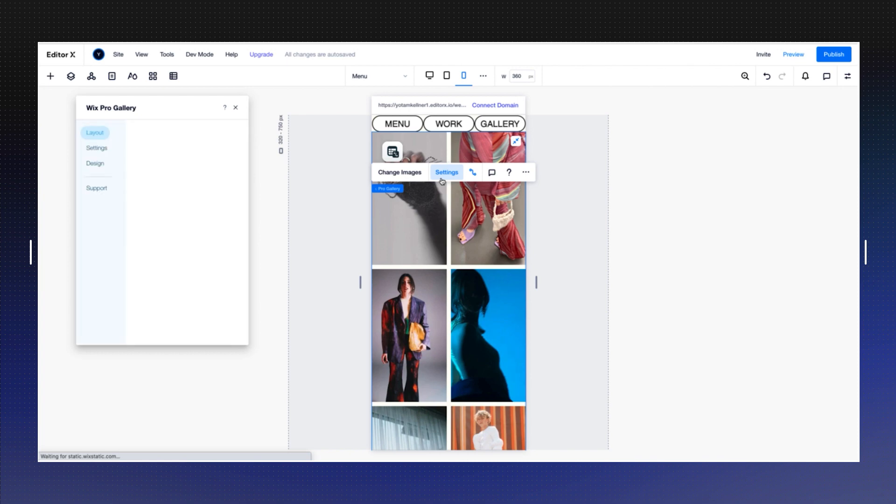
{"action": "left_click", "coordinate": [94, 132]}
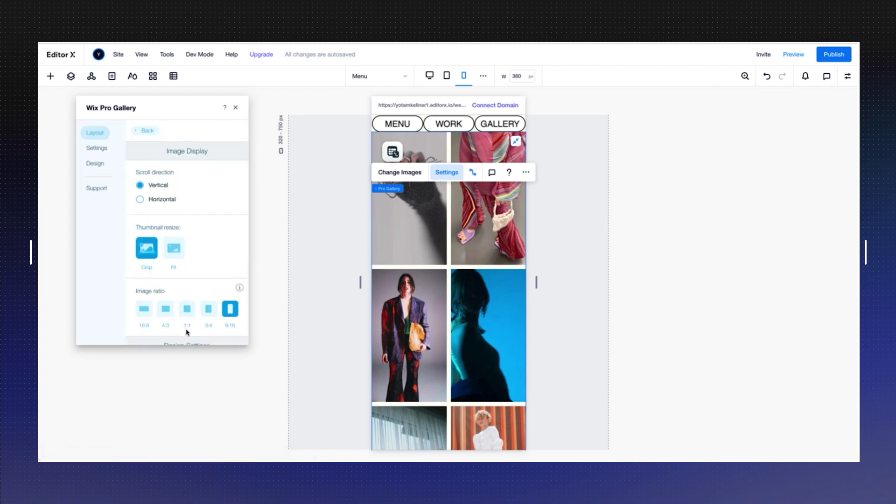
{"action": "scroll", "scroll_direction": "down", "scroll_amount": 3}
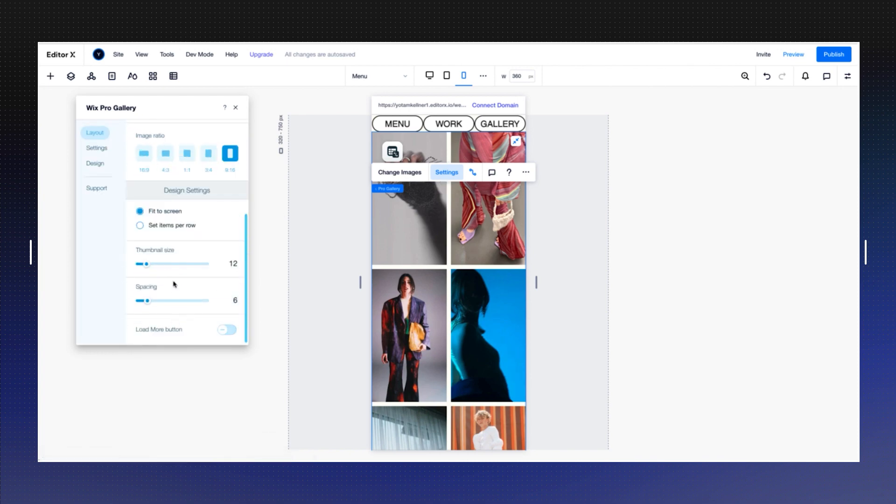
{"action": "left_click", "coordinate": [140, 224]}
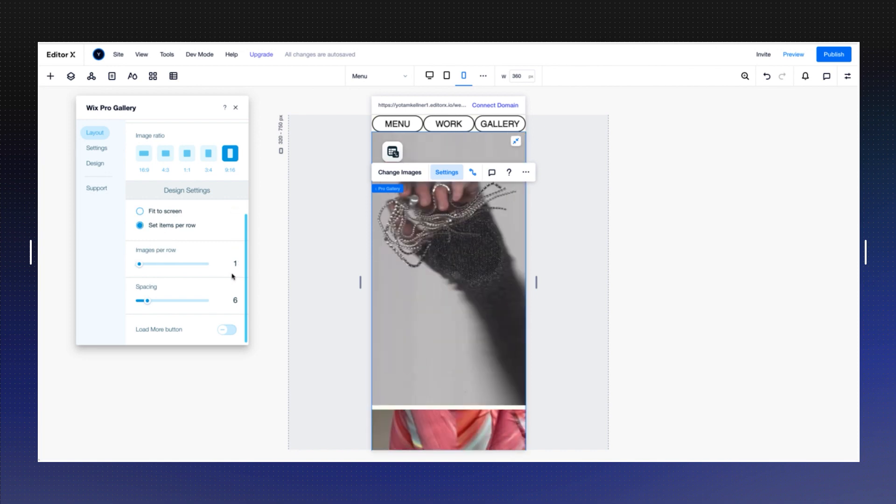
{"action": "left_click", "coordinate": [235, 107]}
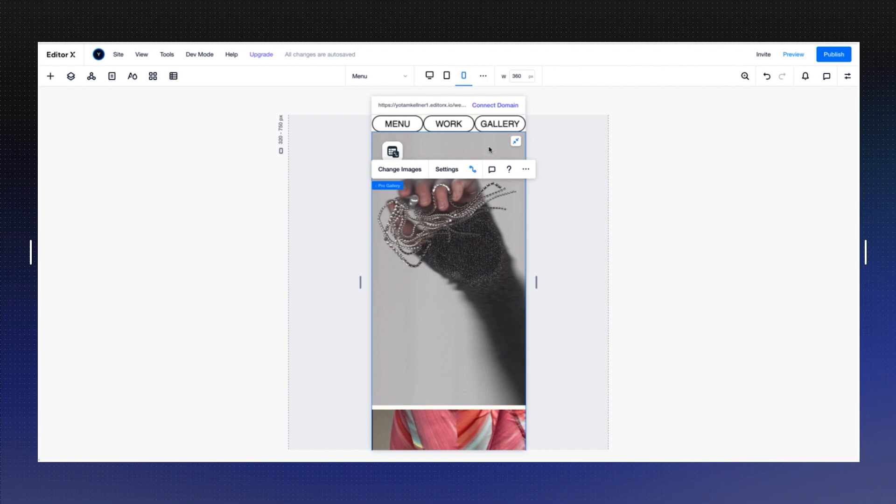
{"action": "mouse_move", "coordinate": [447, 76]}
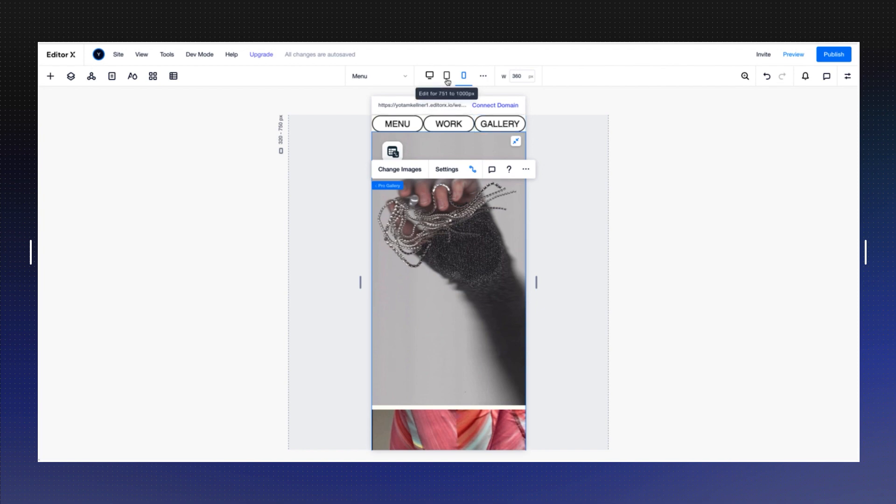
- Check the gallery on the tablet breakpoint, then return to desktop
{"action": "left_click", "coordinate": [447, 75]}
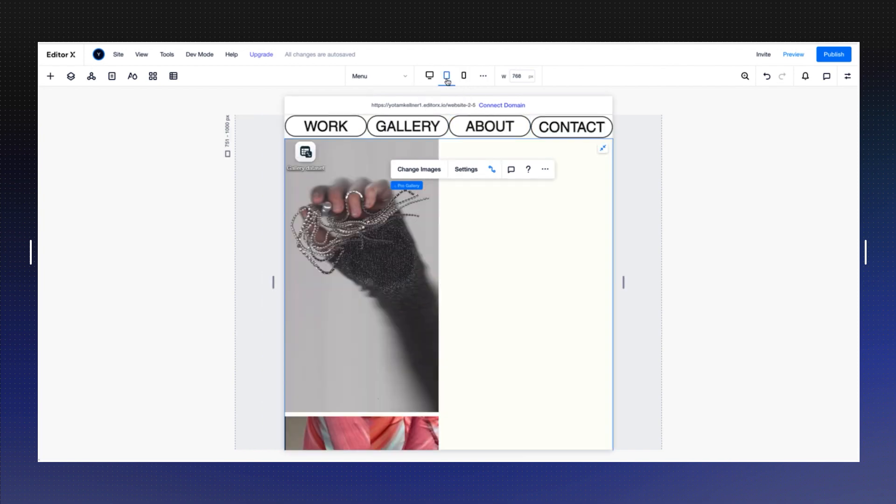
{"action": "scroll", "scroll_direction": "down", "scroll_amount": 3}
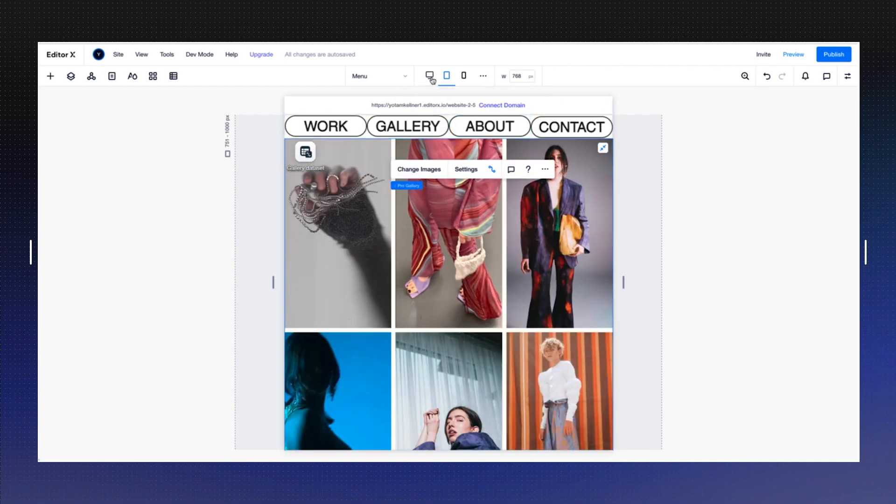
{"action": "left_click", "coordinate": [429, 76]}
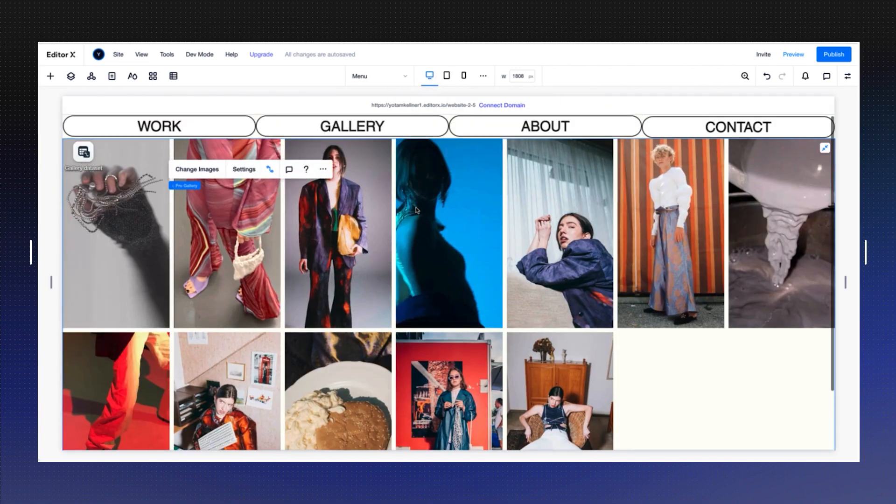